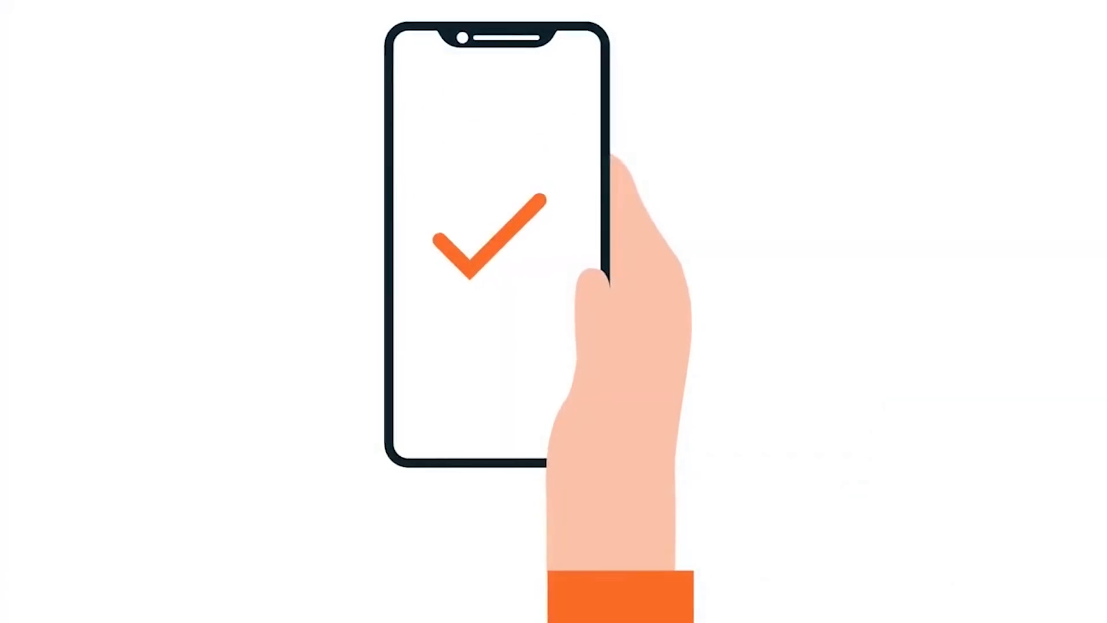
- Sign in with School ID and scroll the Food: Where Does it Come From? concept breakdown
click(494, 339)
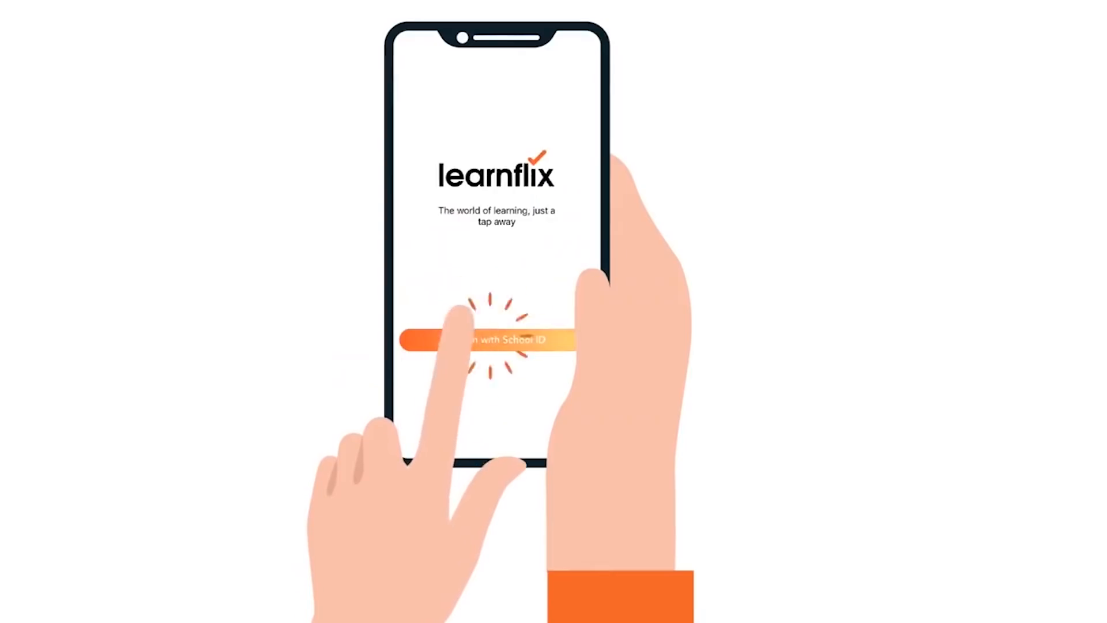
click(496, 339)
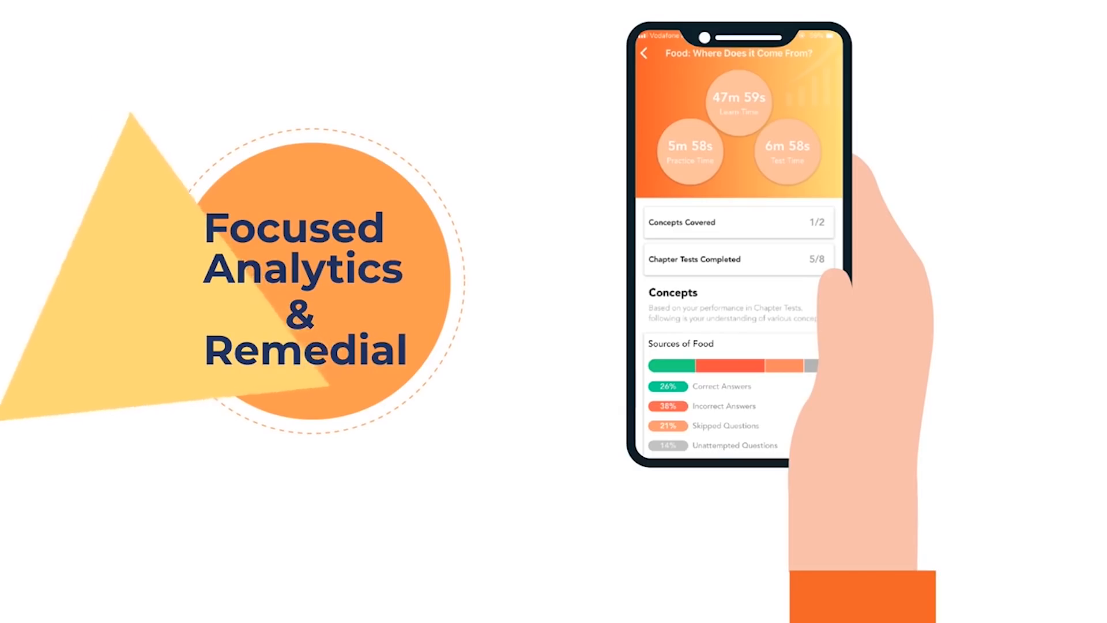
scroll(down, 3)
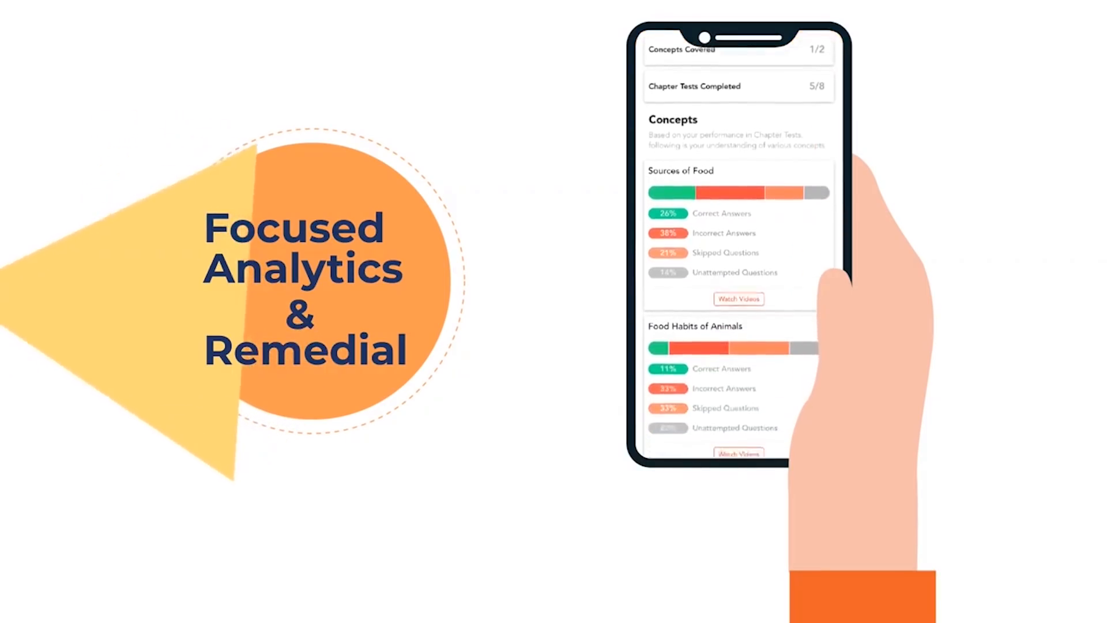